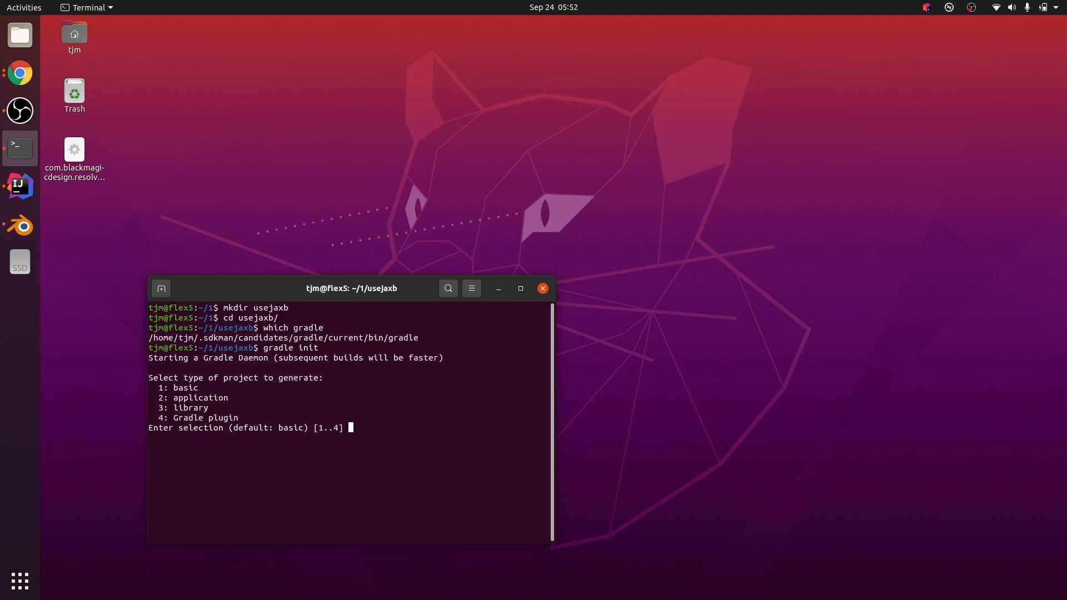
# Answer gradle init prompts for library, Java, Groovy DSL, JUnit Jupiter, then run gradle compile.
pyautogui.write('3')
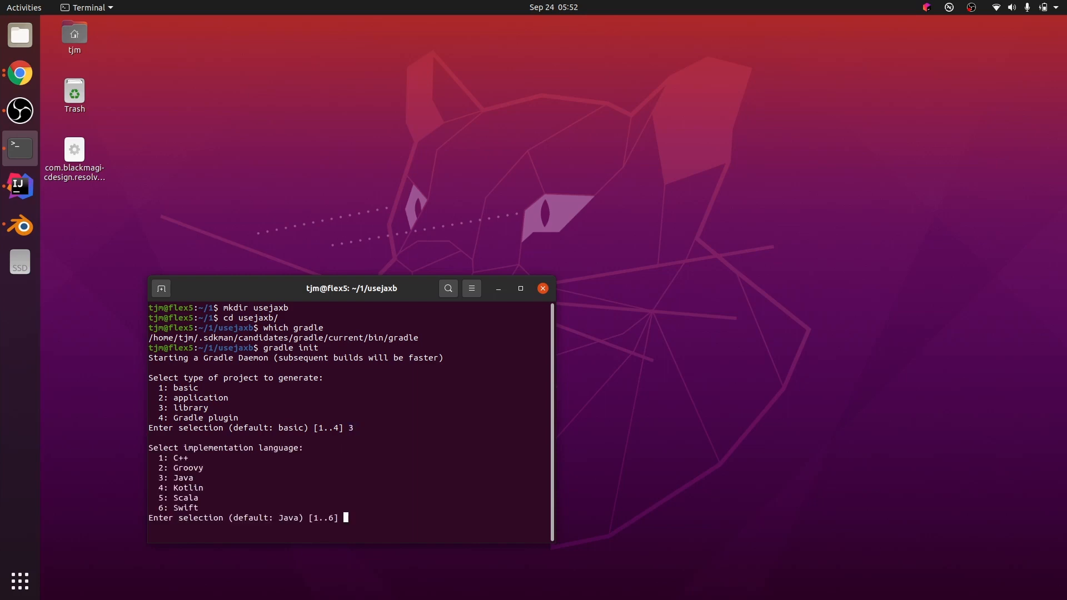
pyautogui.write('3')
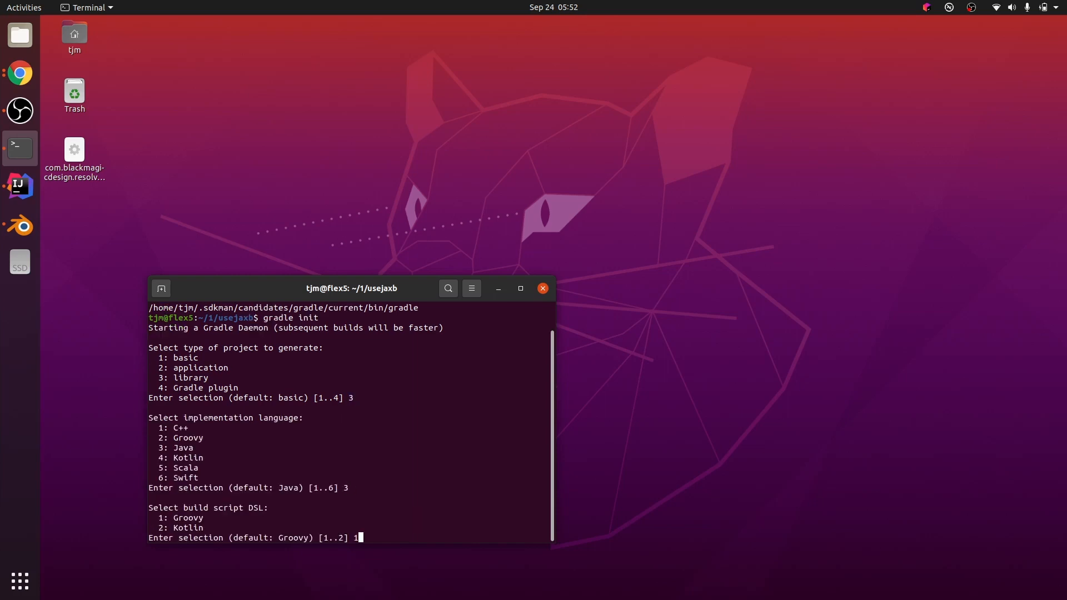
pyautogui.press('Return')
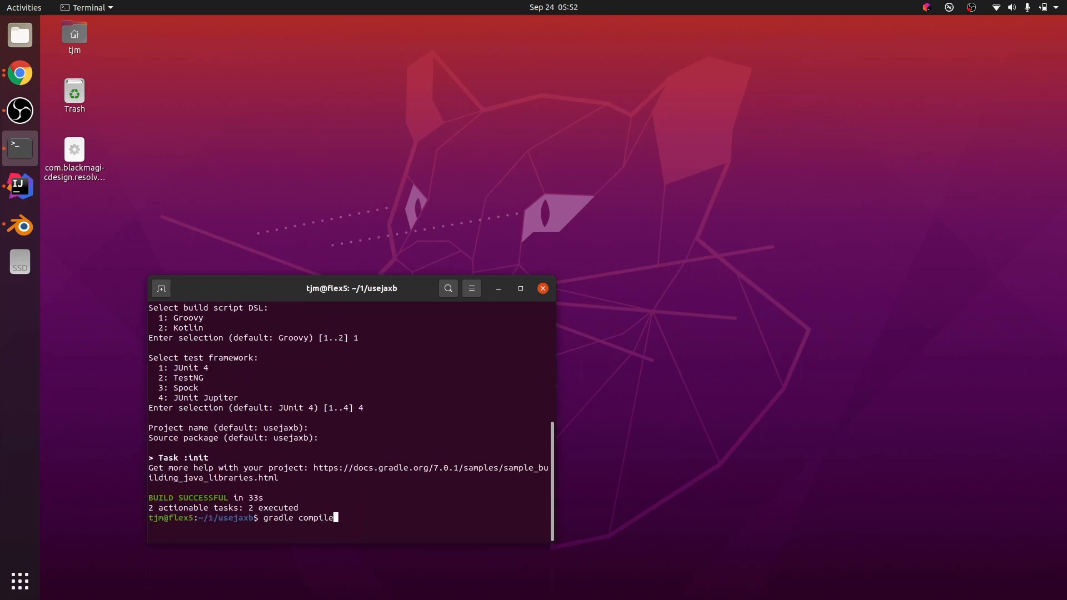
pyautogui.press('Return')
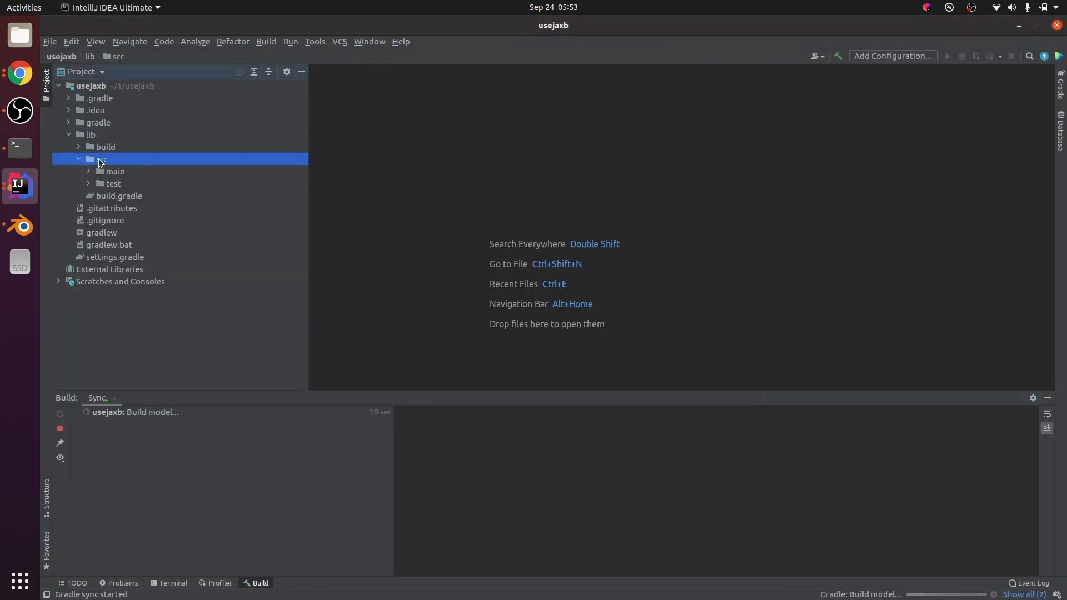
# Add a useJaxb test in LibraryTest declaring a JAXBContext variable and run it.
pyautogui.doubleClick(119, 195)
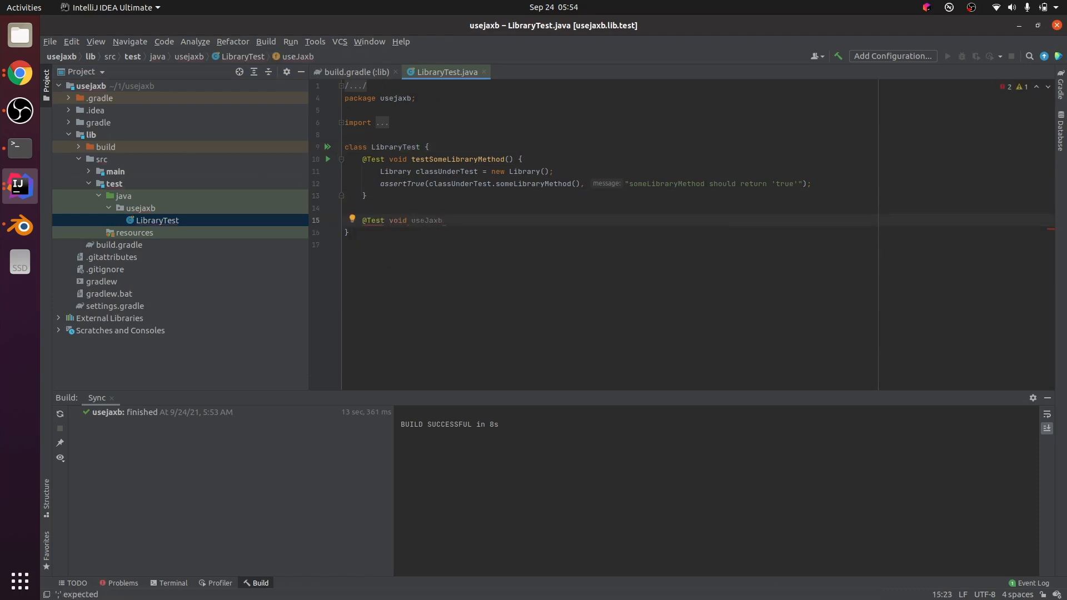
pyautogui.write('() {')
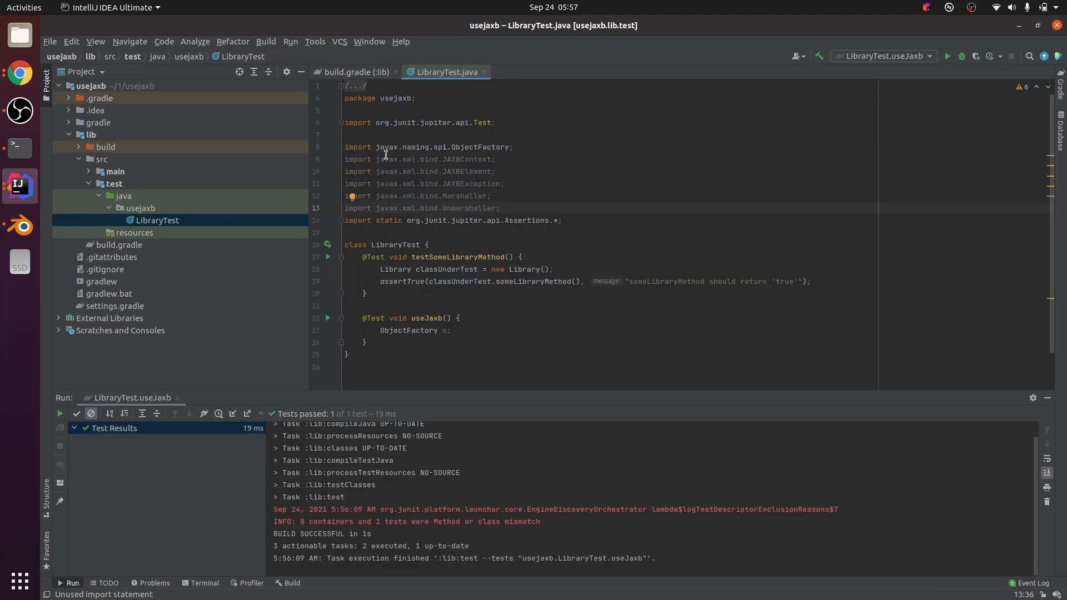
pyautogui.write('JAXBContext j;')
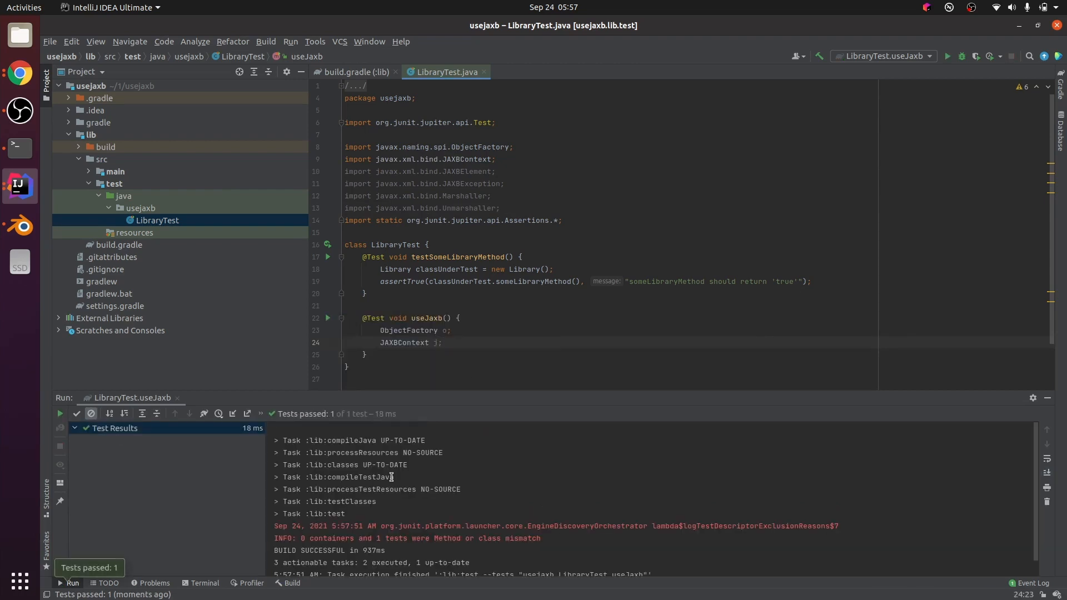
# Make useJaxb call JAXBContext.newInstance("usejaxb") and run the now-failing test.
pyautogui.click(205, 587)
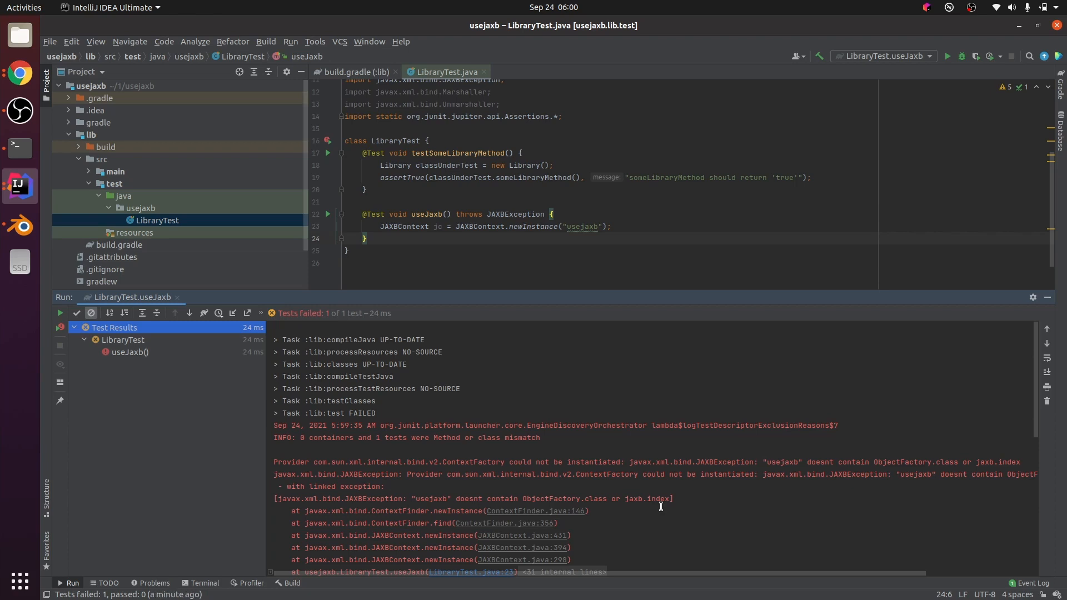
pyautogui.moveTo(724, 596)
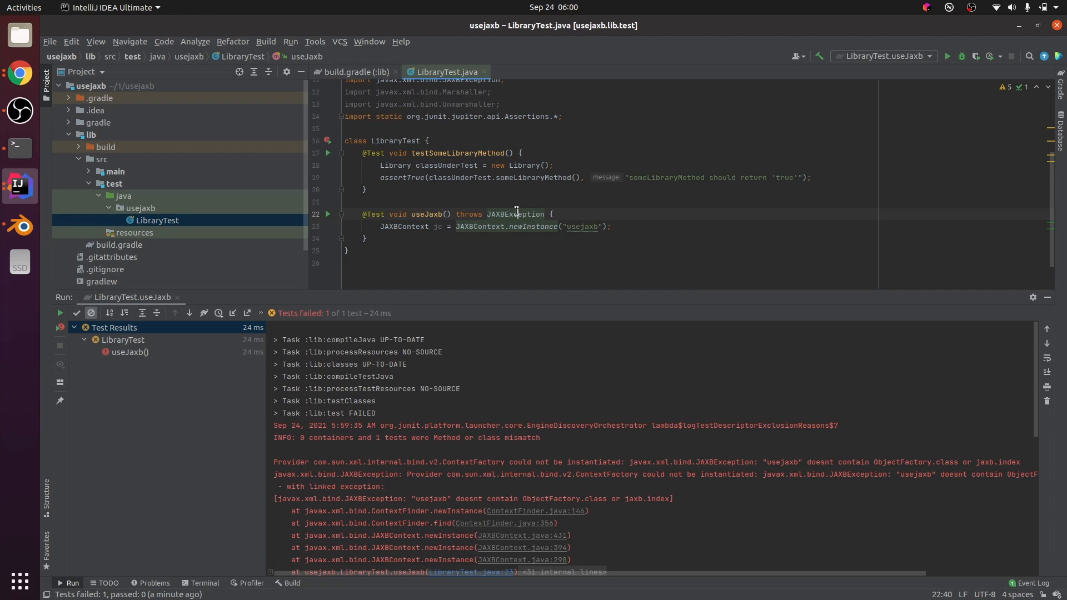
pyautogui.moveTo(274, 182)
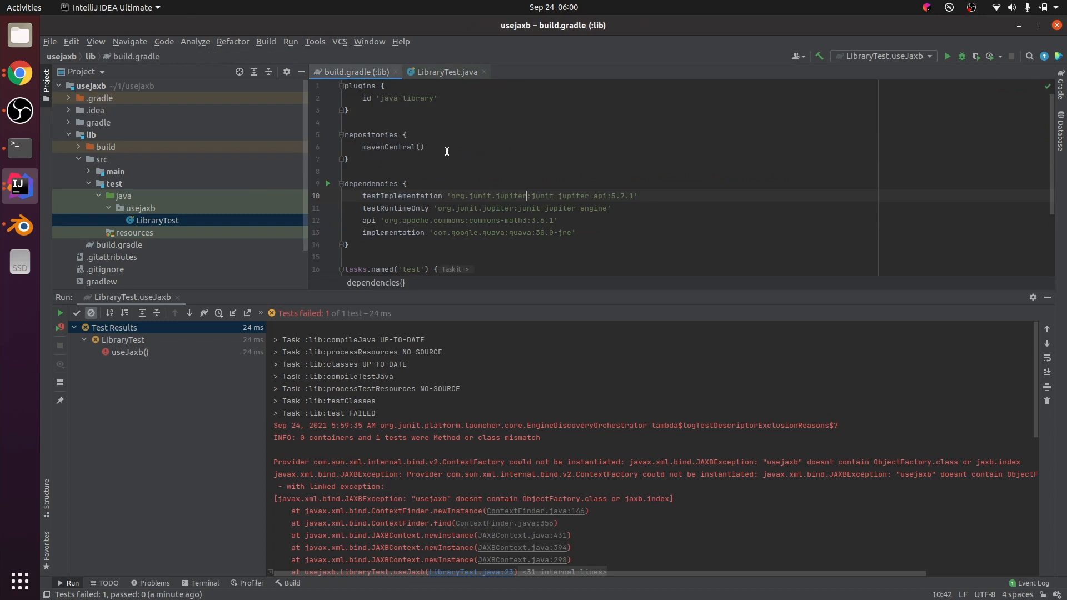
# Add java.targetCompatibility = JavaVersion.VERSION_1_8 to build.gradle and reload Gradle.
pyautogui.write('java.')
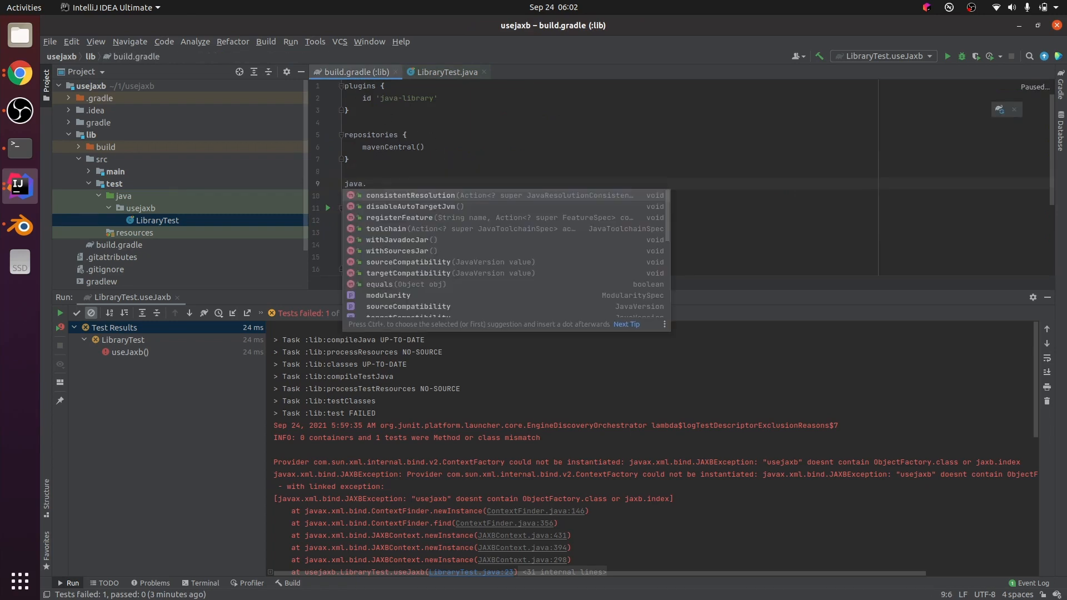
pyautogui.write('targetCompatibility')
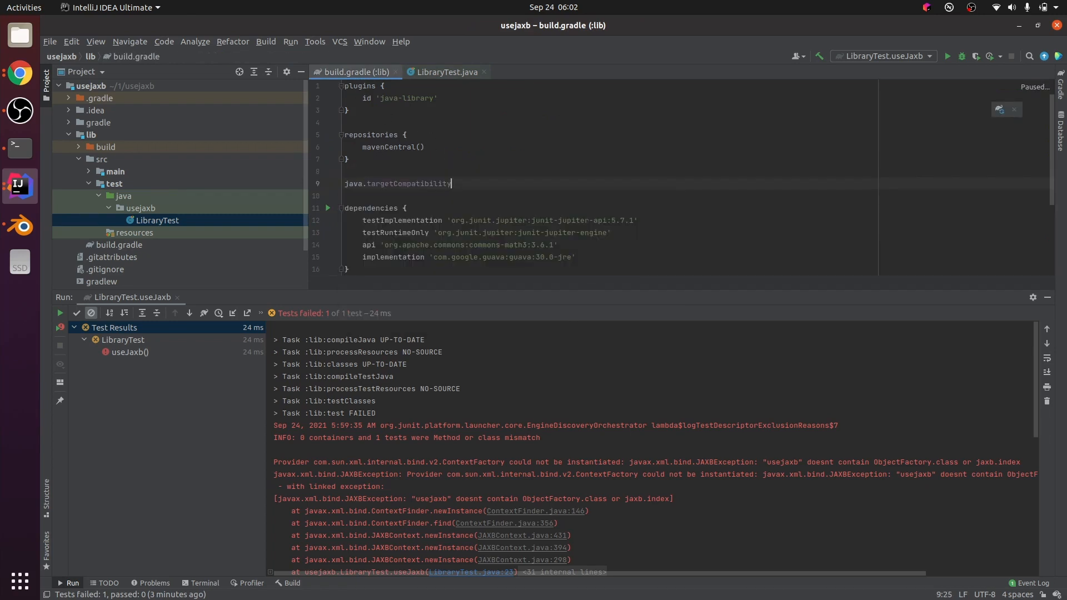
pyautogui.write('= JavaVersi')
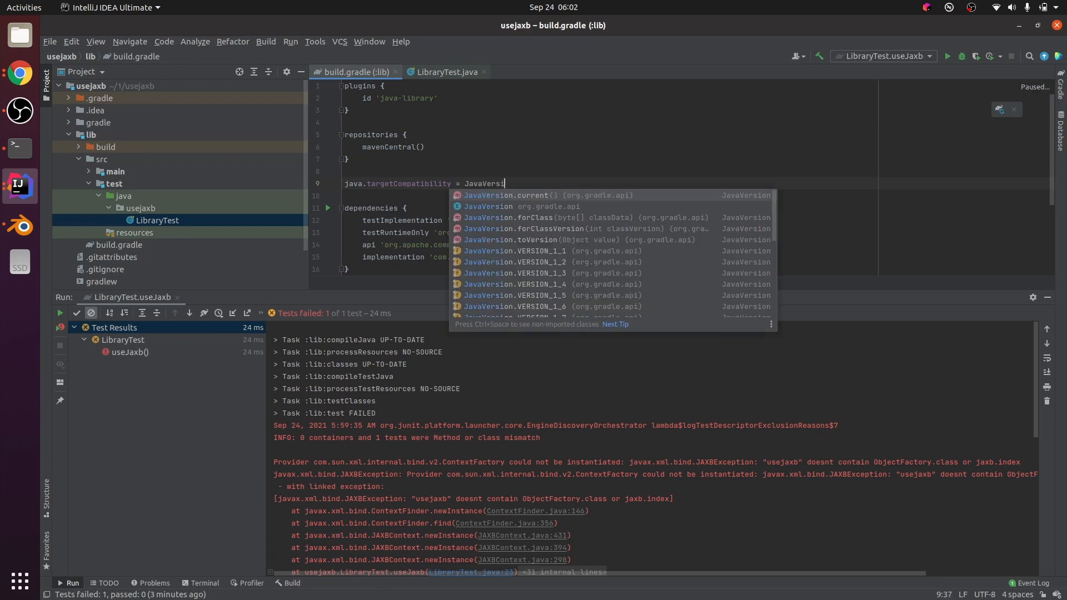
pyautogui.write('VERSION_1_8')
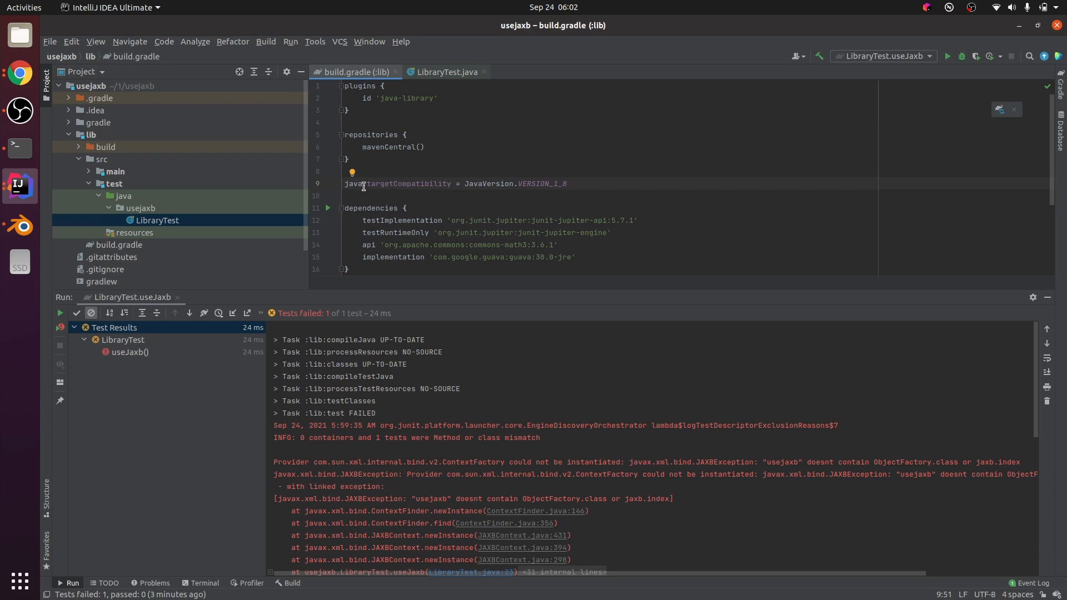
pyautogui.click(572, 183)
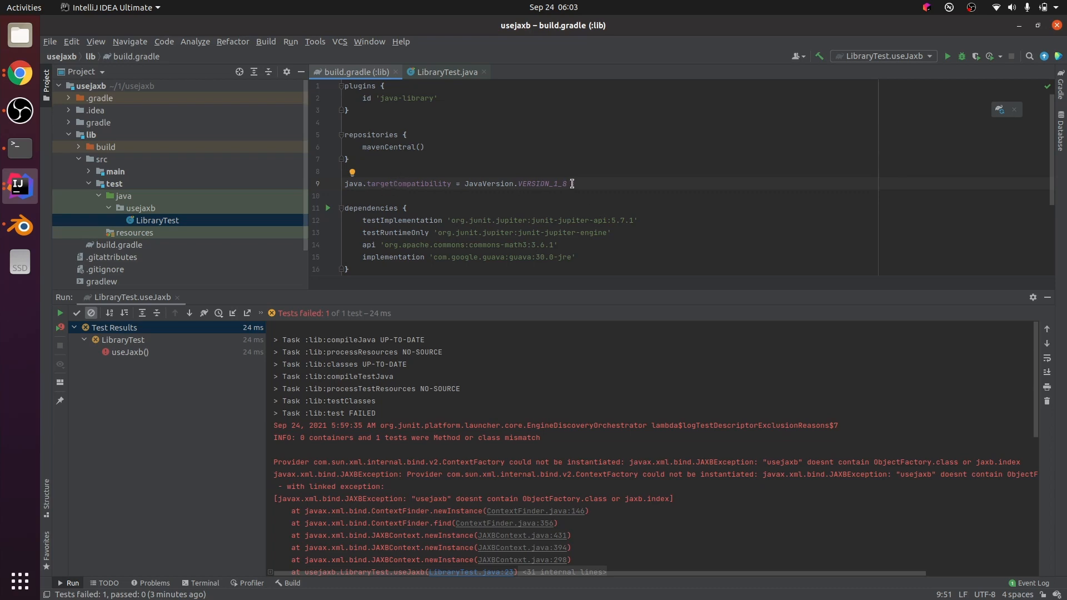
pyautogui.click(947, 57)
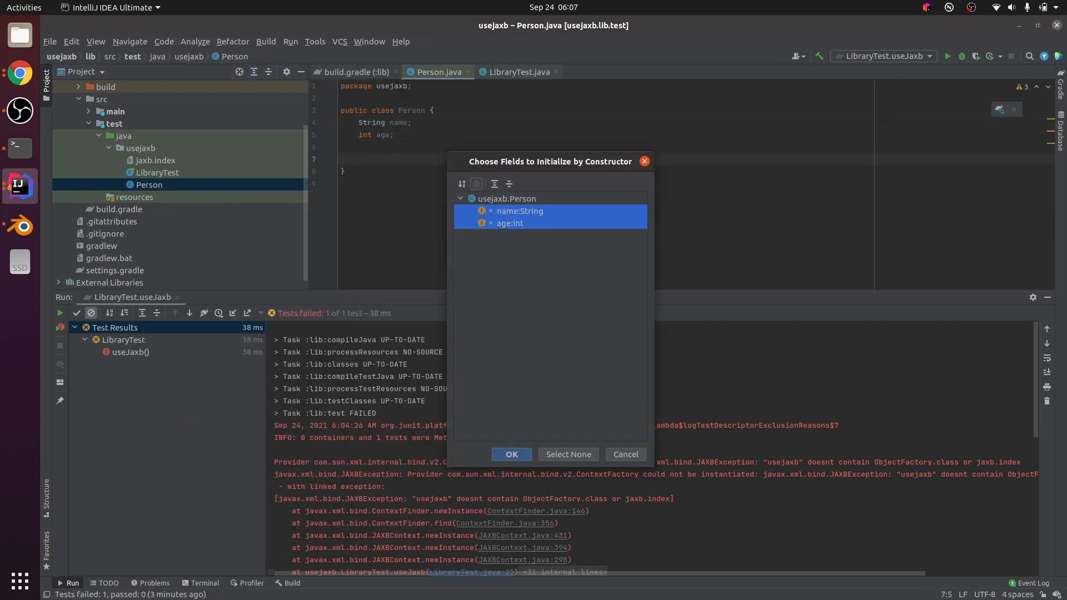
pyautogui.click(511, 453)
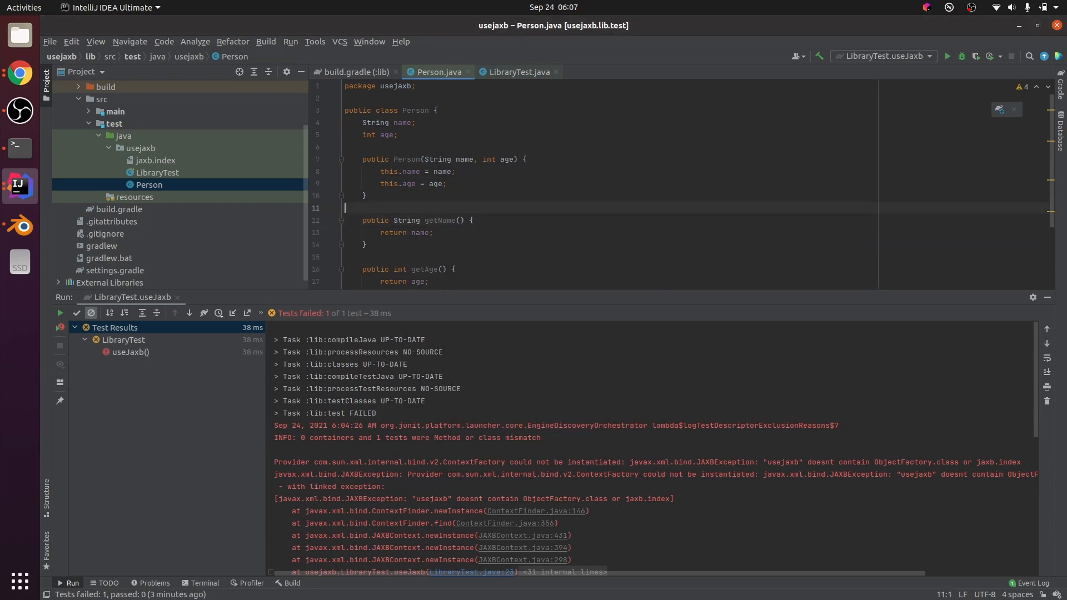
pyautogui.write('@XmlRootElement')
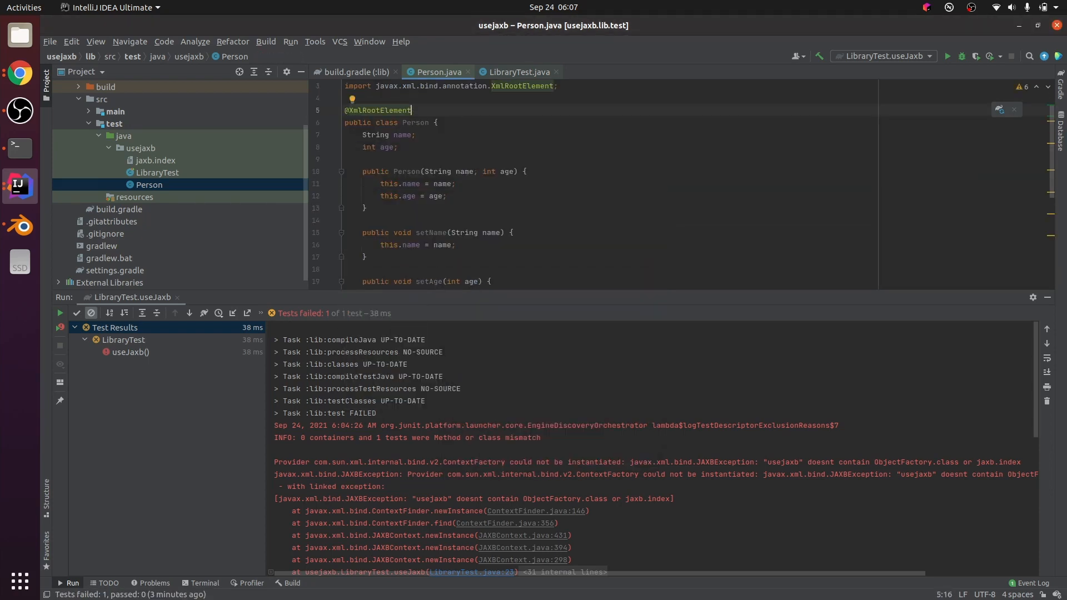
pyautogui.write('@Xml')
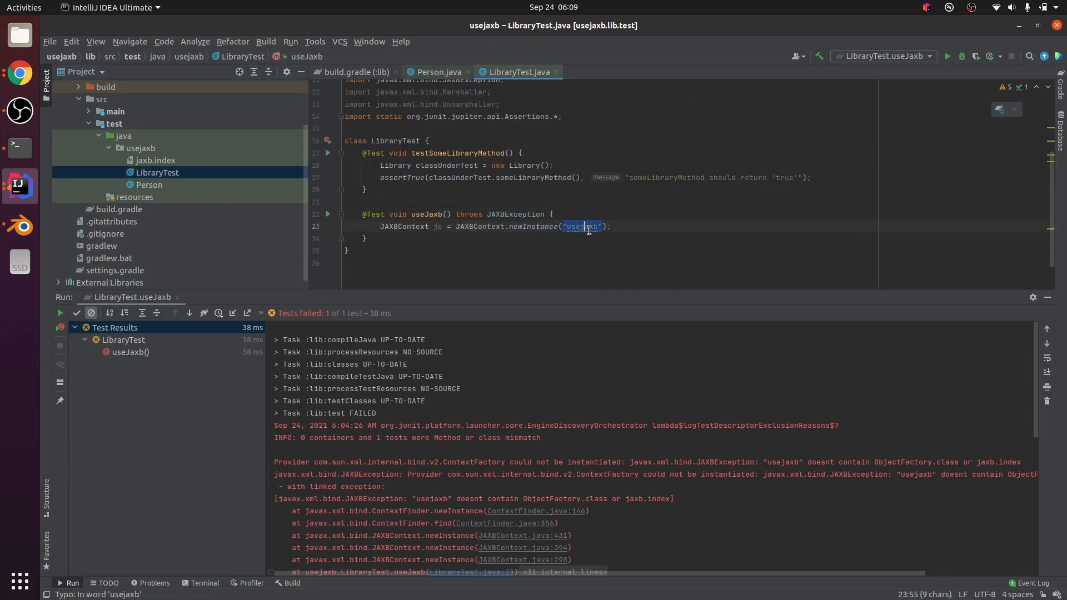
# Build the JAXBContext from Person.class and run 'LibraryTest.useJaxb', which passes.
pyautogui.write('Person.class')
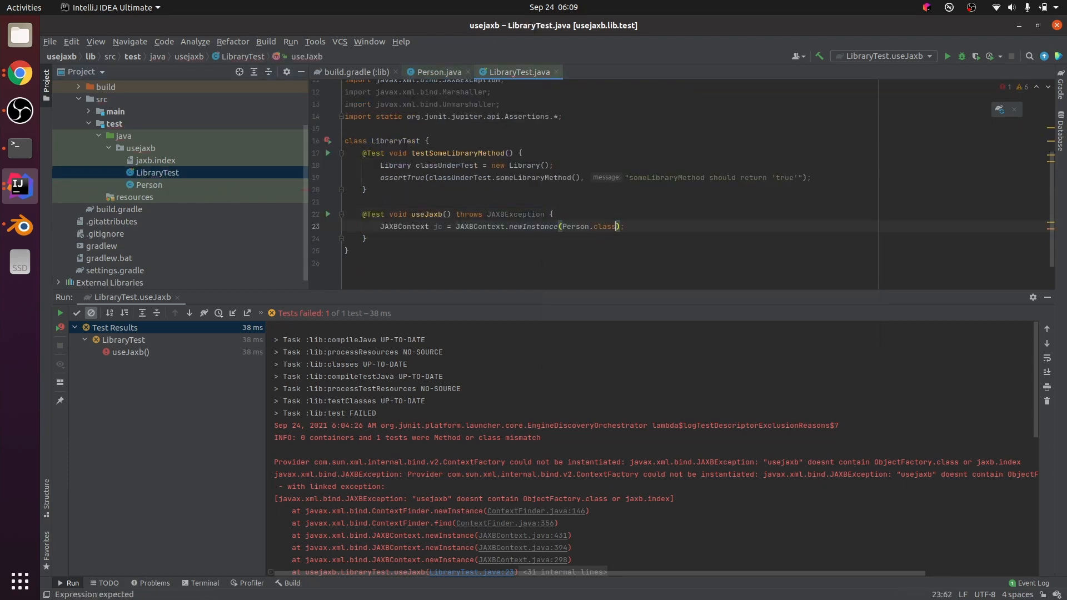
pyautogui.click(327, 214)
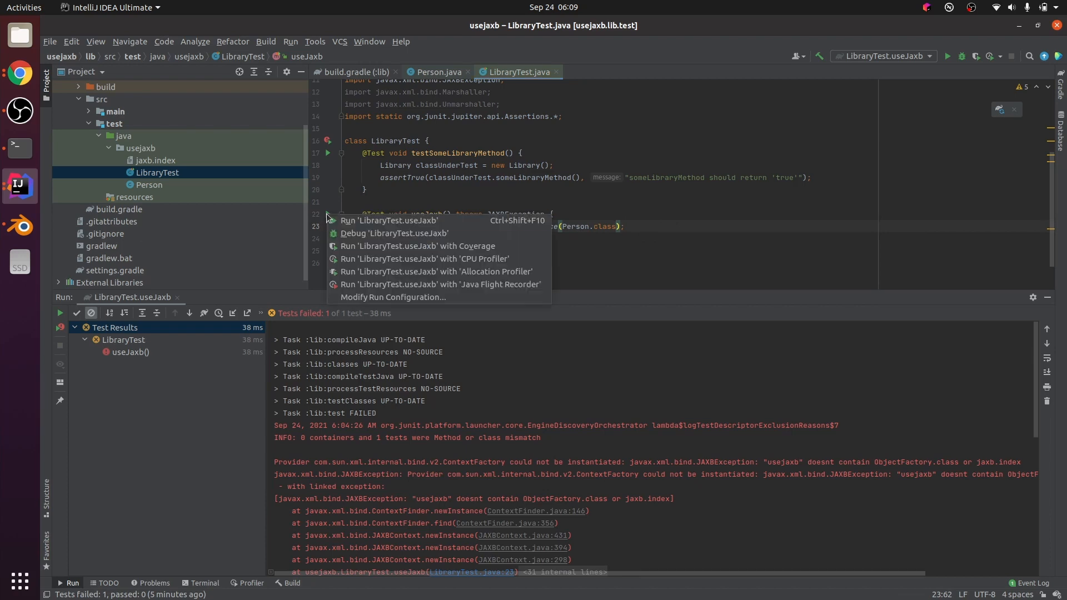
pyautogui.click(389, 220)
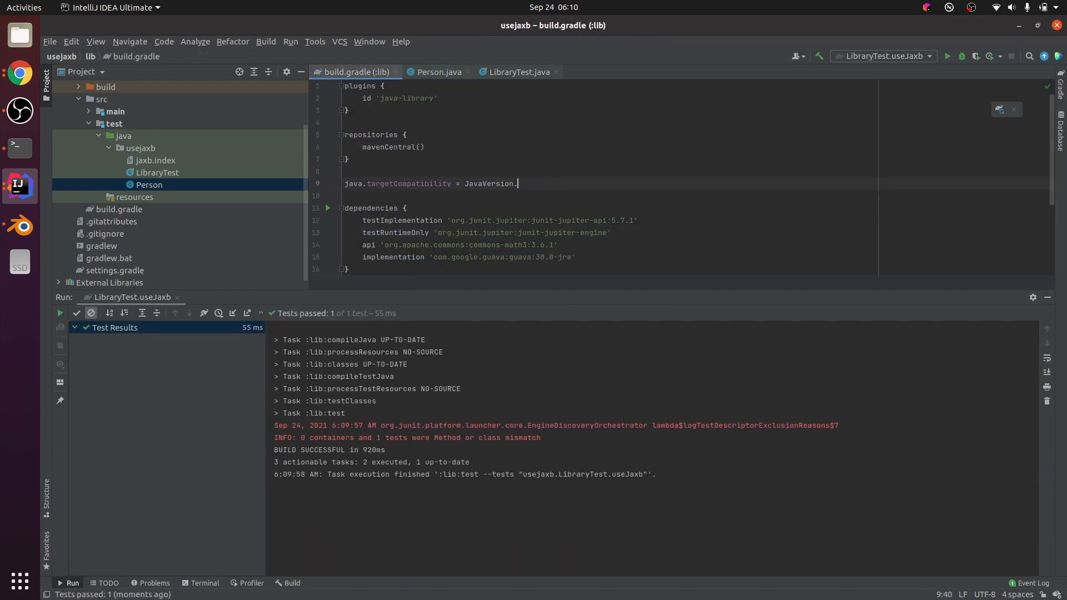
# Change targetCompatibility to JavaVersion.VERSION_11 and reload Gradle.
pyautogui.write('VERSION_11')
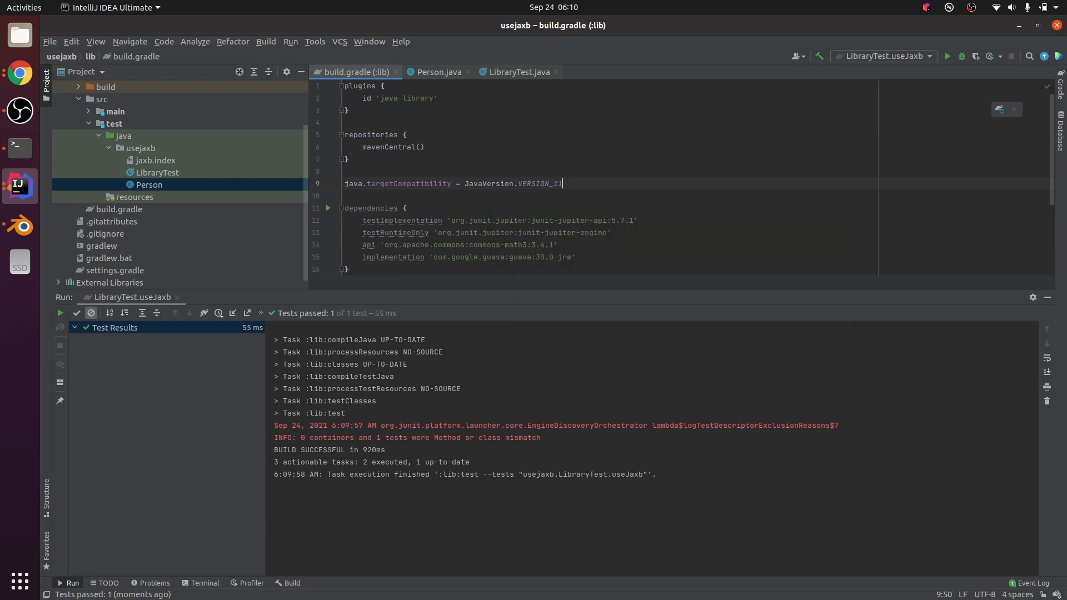
pyautogui.click(948, 56)
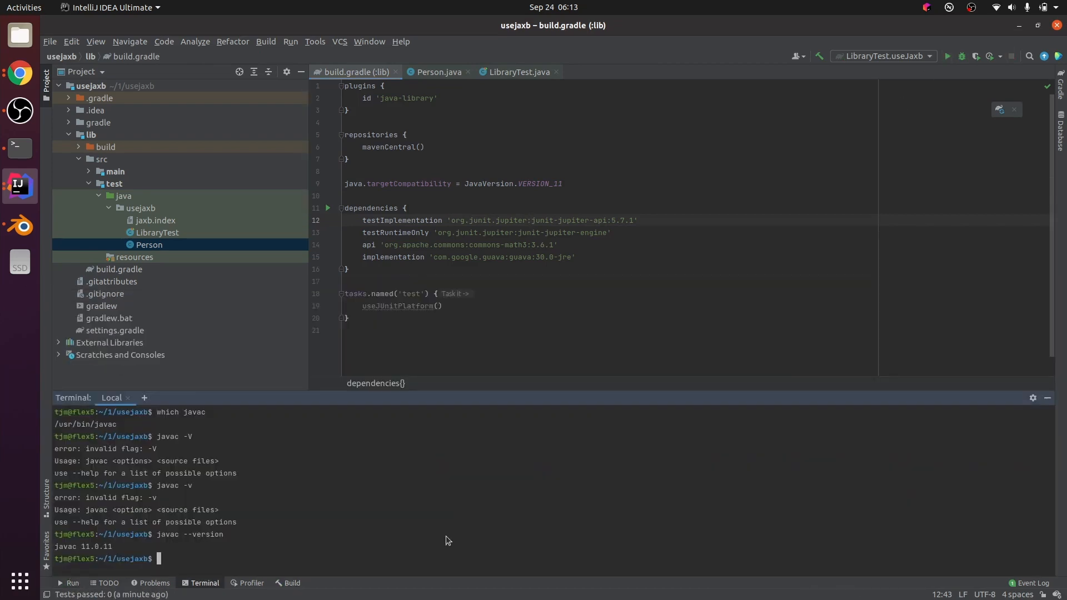
# Check JAVA_HOME in the terminal and copy openjdk-11+28_linux-x64_bin.tar.gz to /opt/java.
pyautogui.write('echo $JAVA')
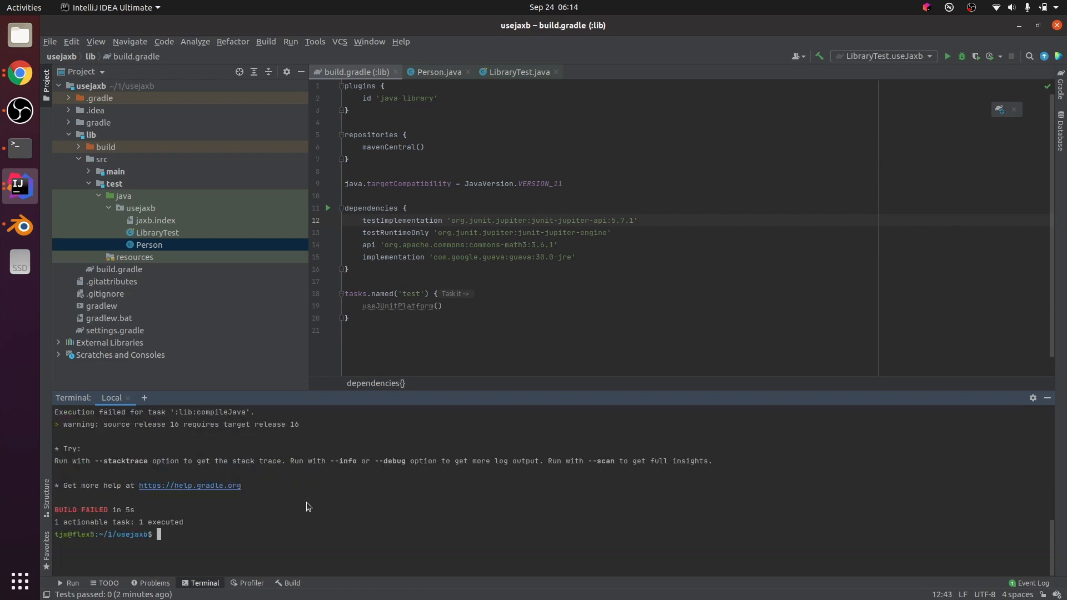
pyautogui.moveTo(666, 521)
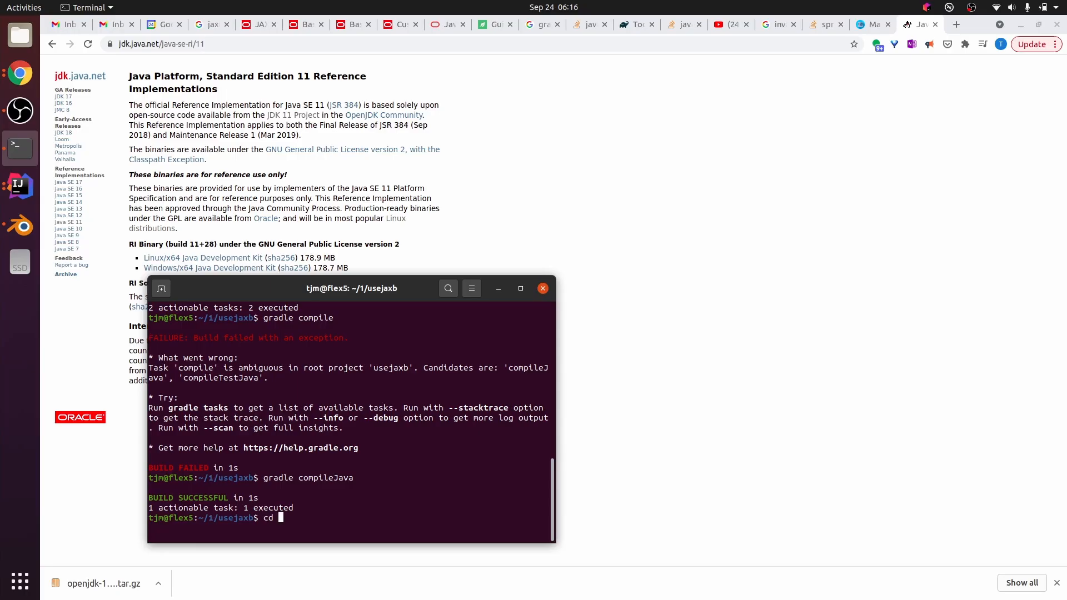
pyautogui.write('cp ~/Downloads/openjdk-11+28_linux-x64_bin.tar.gz /opt/java')
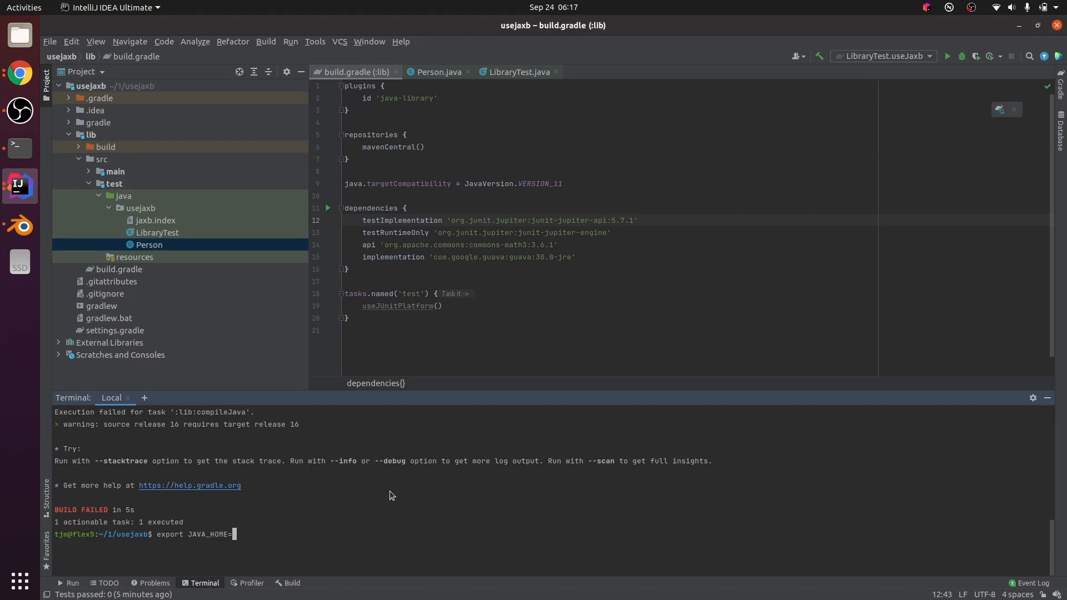
# Export JAVA_HOME to the new JDK path and rerun the Gradle build.
pyautogui.write('/')
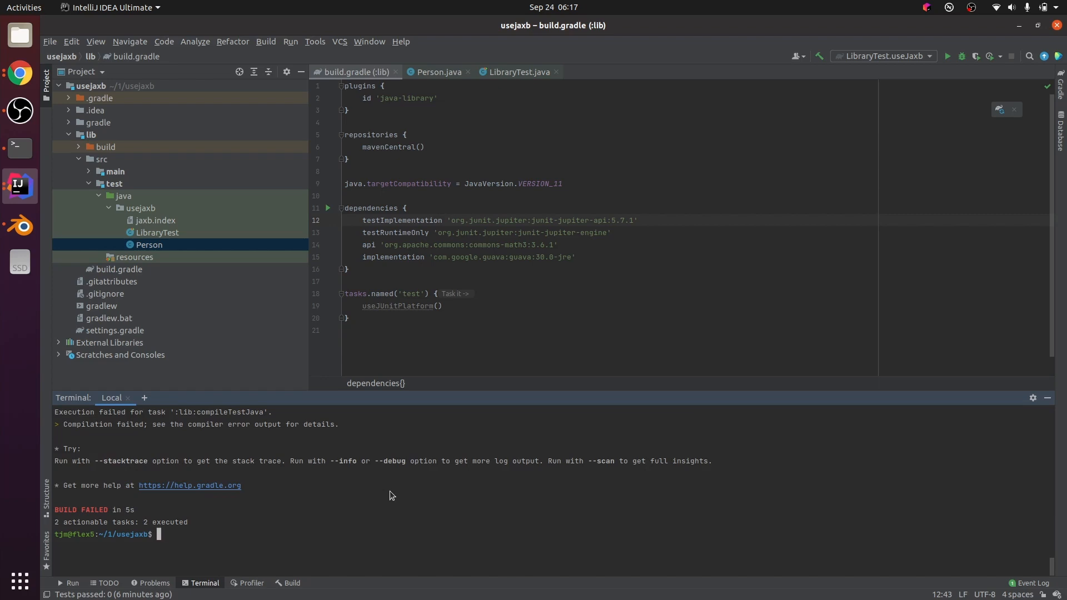
pyautogui.moveTo(761, 398)
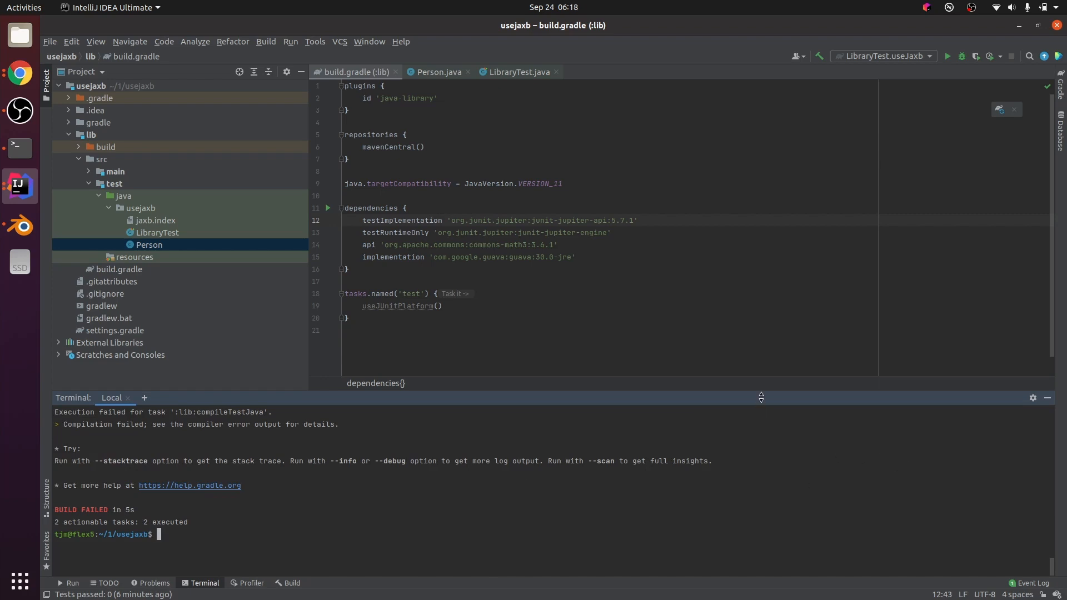